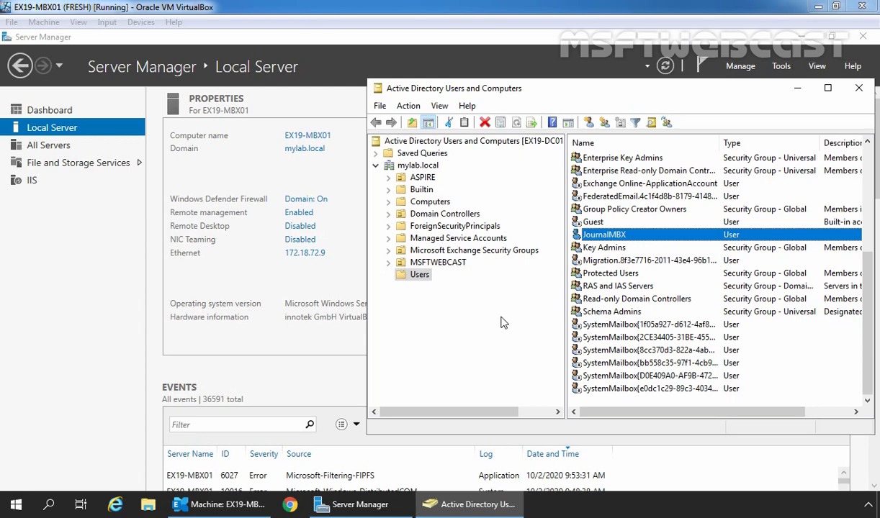
mouse_move(594, 242)
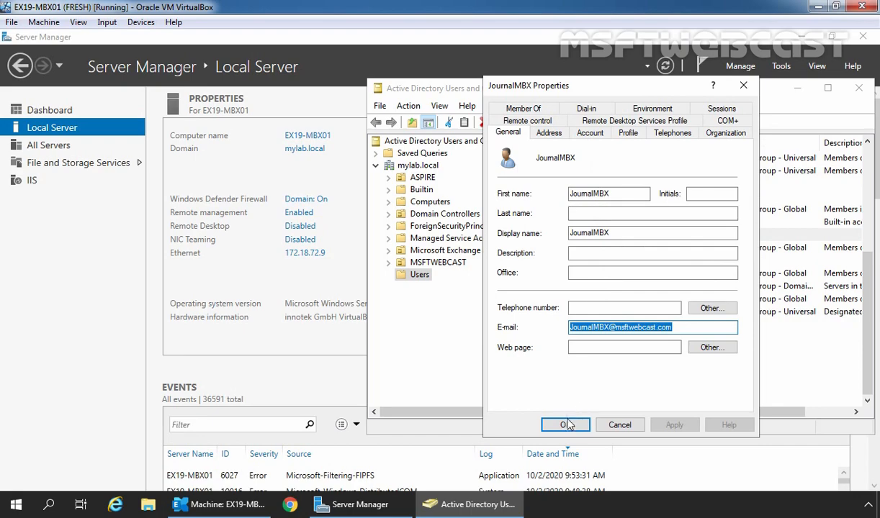
Confirm JournalMBX's msftwebcast.com e-mail address and close its properties
click(565, 424)
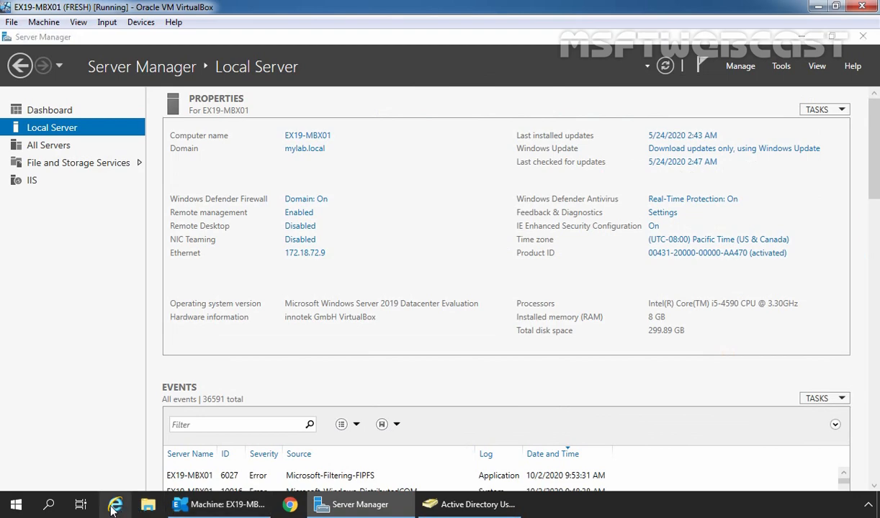
click(115, 504)
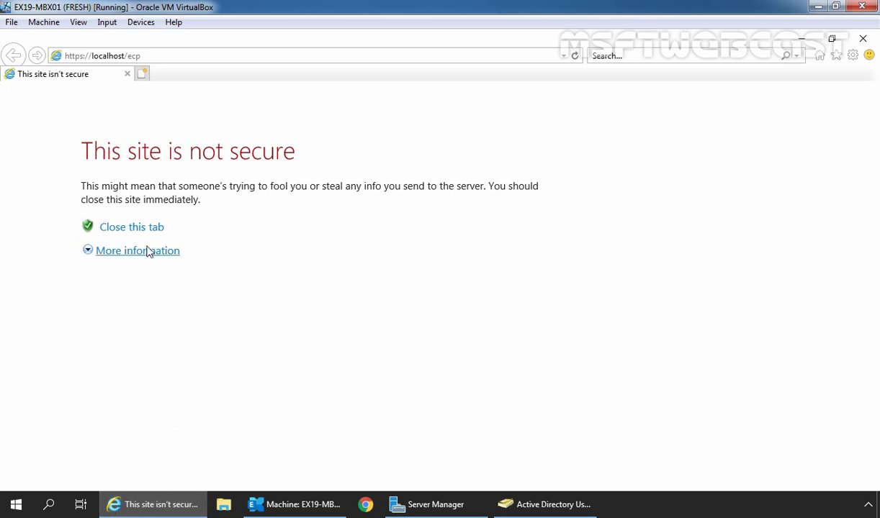
click(137, 251)
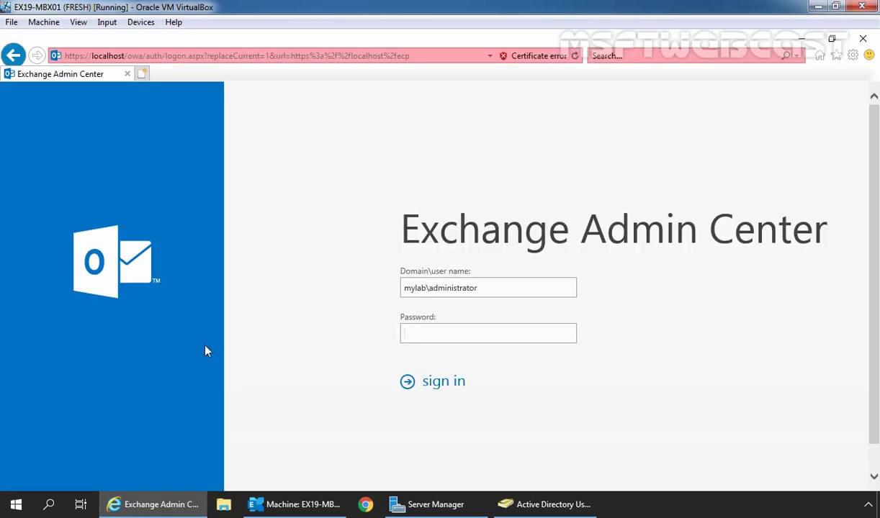
text(password)
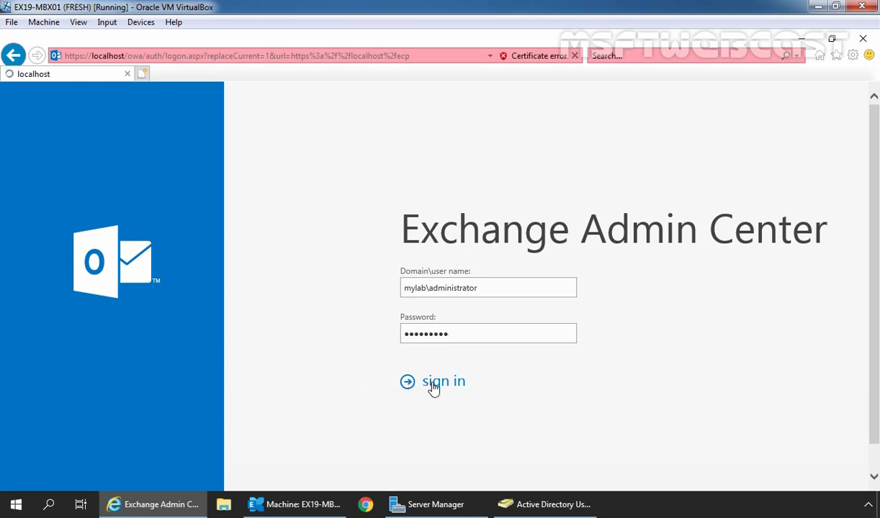
click(432, 380)
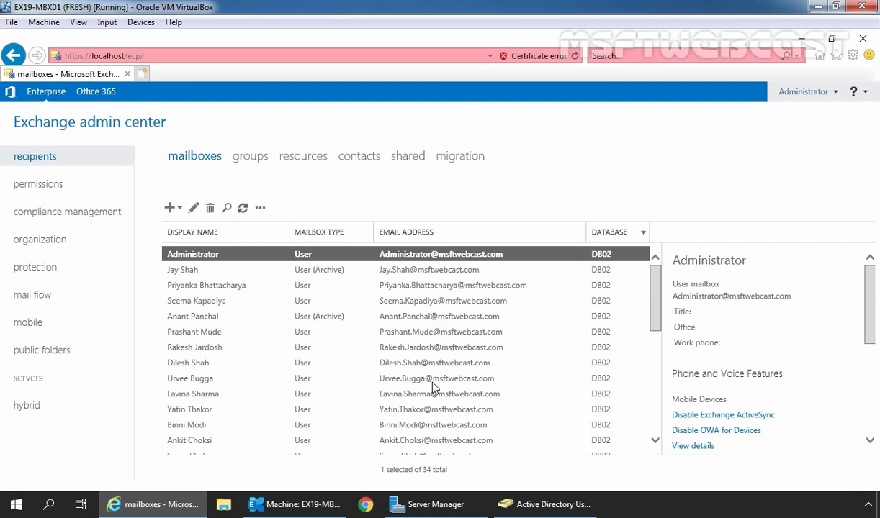
mouse_move(29, 377)
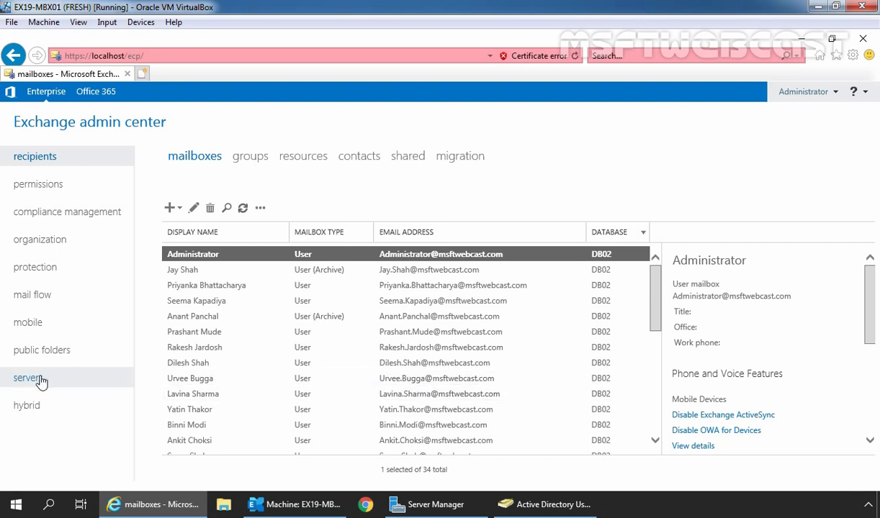
Show the server's mailbox databases and select DB02 among DB01, DB02 and ArchiveDB03
click(29, 378)
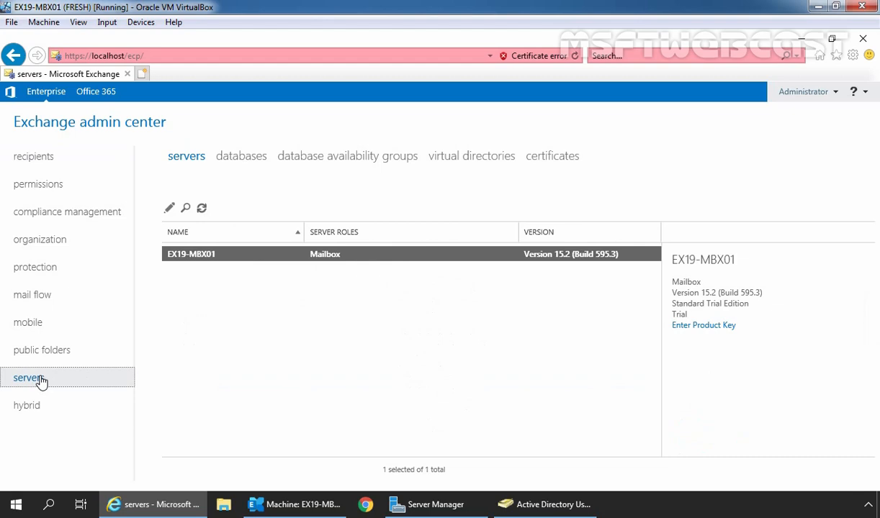
click(241, 155)
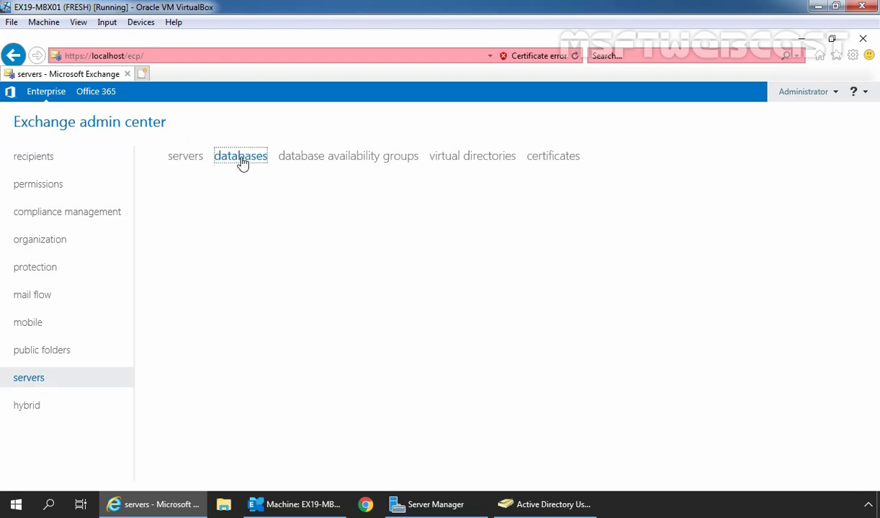
click(239, 155)
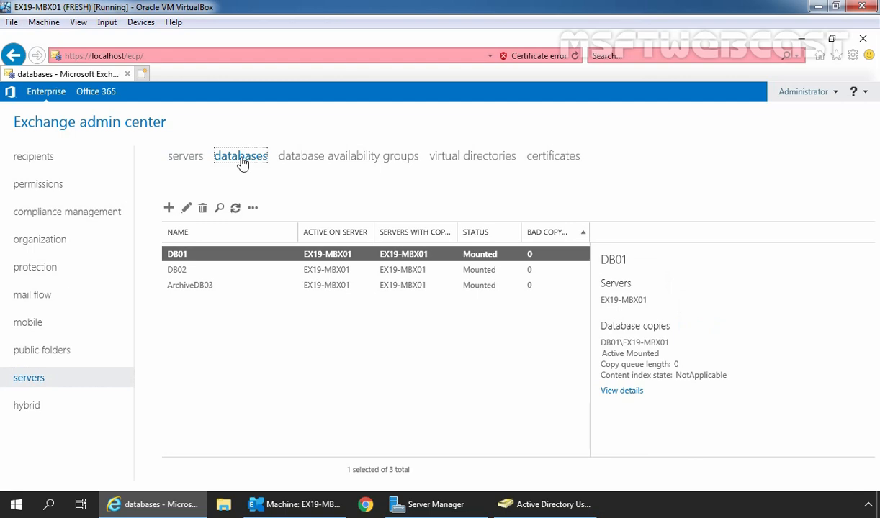
click(176, 269)
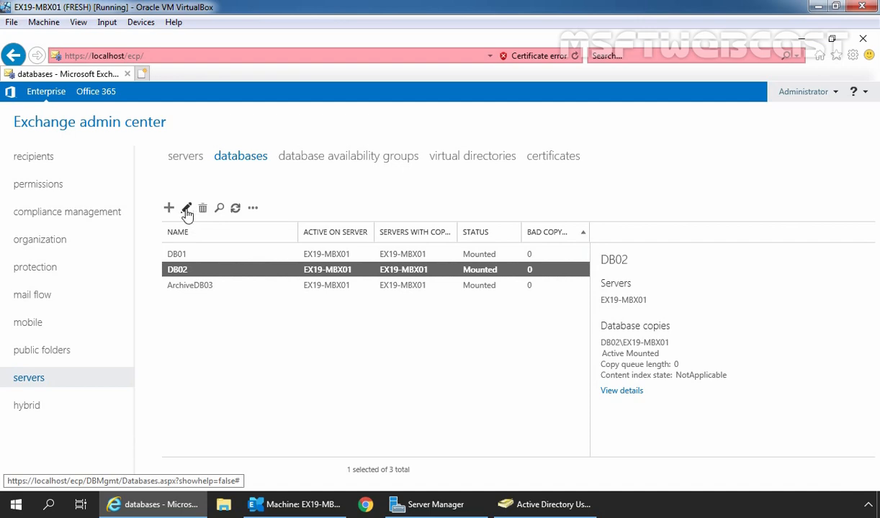
Set JournalMBX as DB02's journal recipient under maintenance and save
click(186, 207)
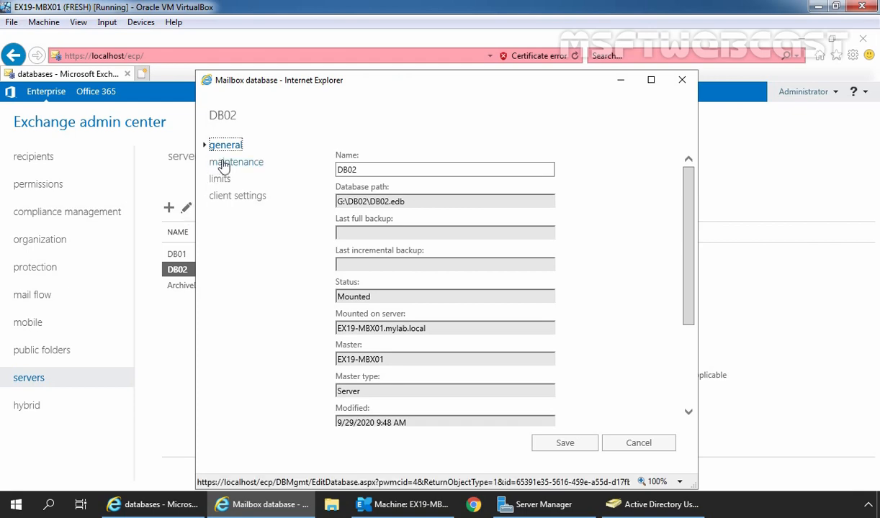
click(236, 161)
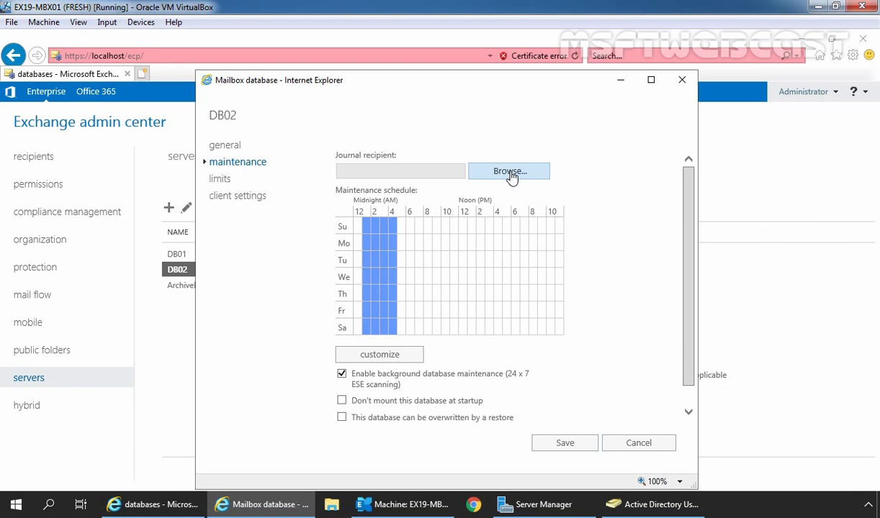
click(510, 170)
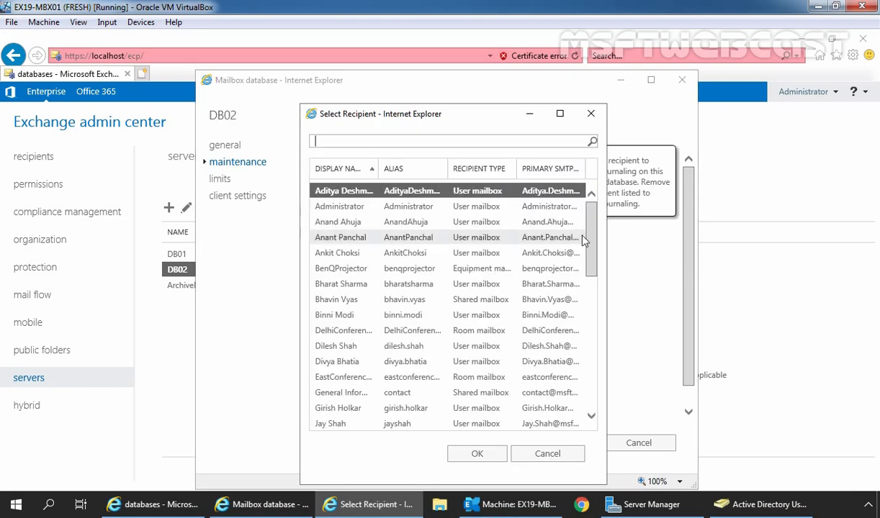
scroll(down, 3)
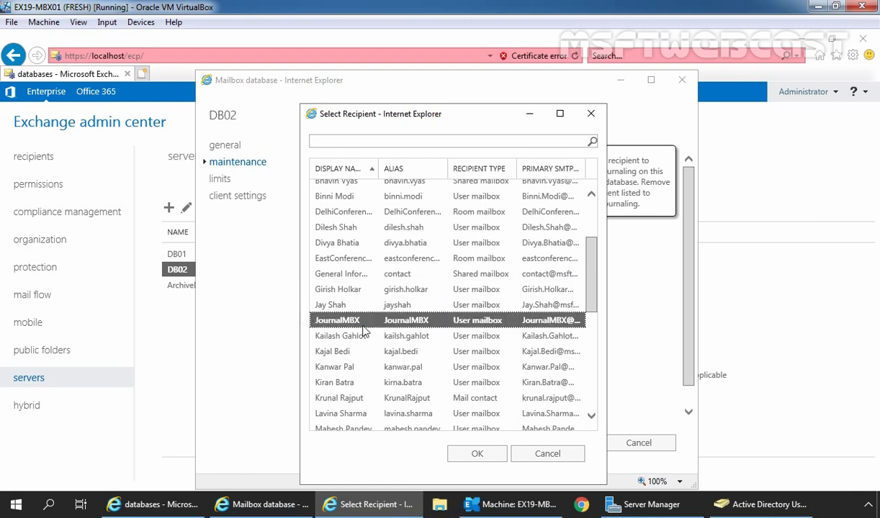
click(477, 453)
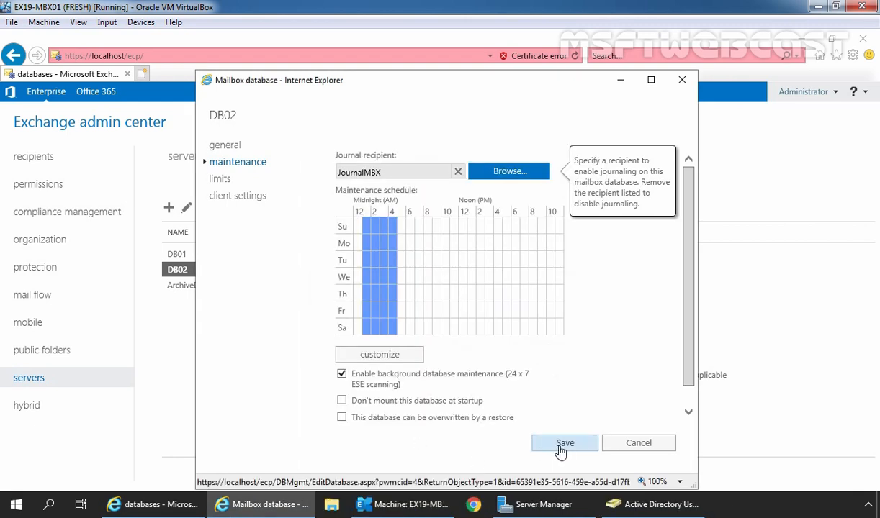
click(565, 444)
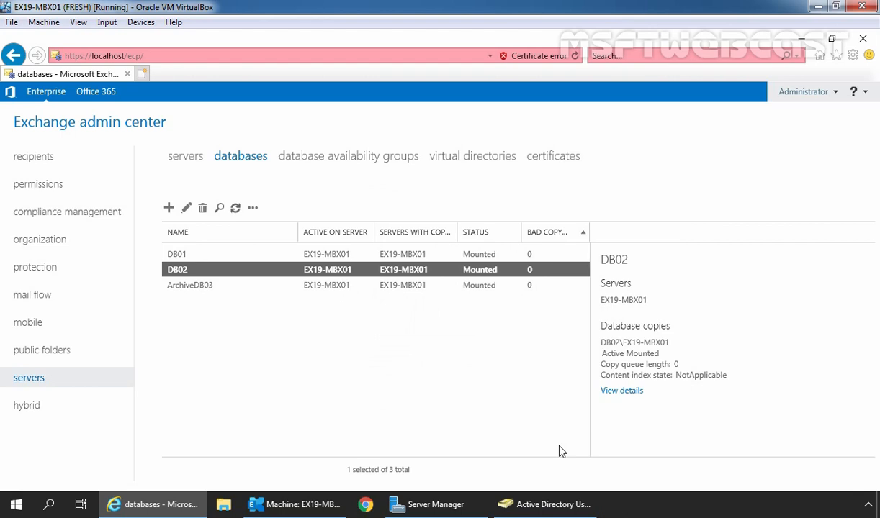
mouse_move(166, 253)
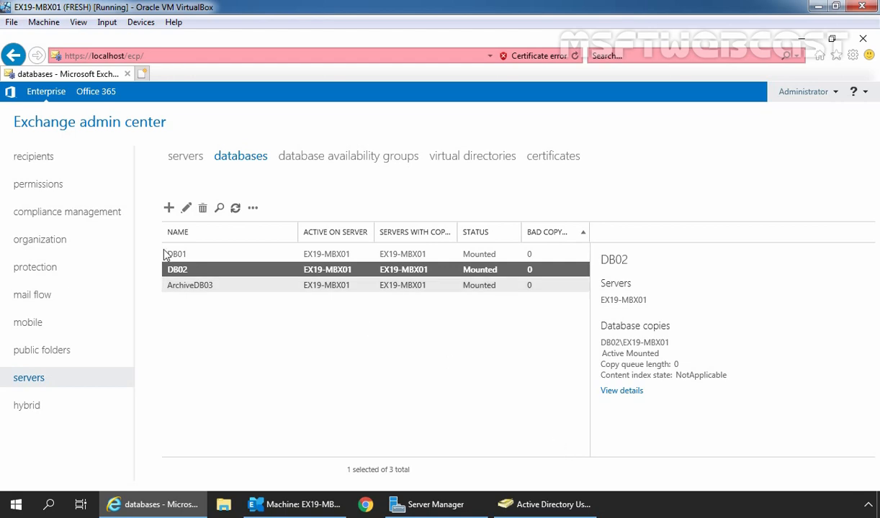
click(35, 155)
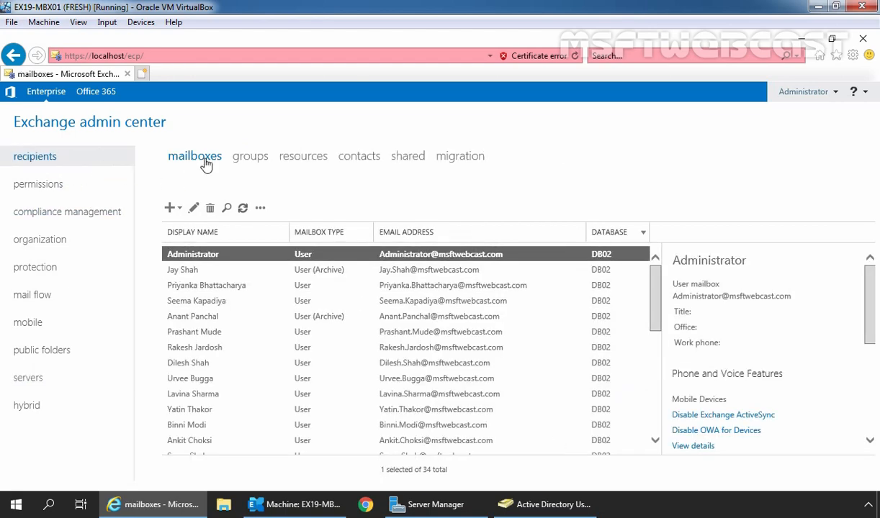
click(182, 270)
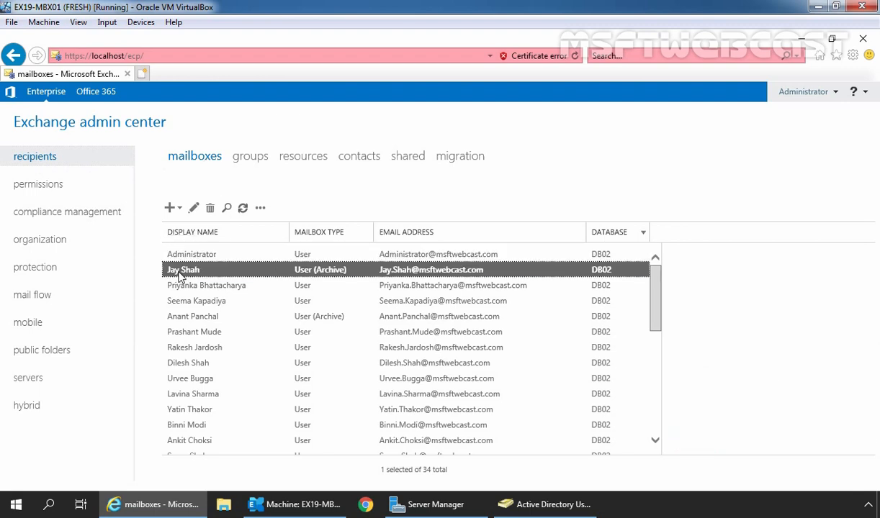
click(193, 316)
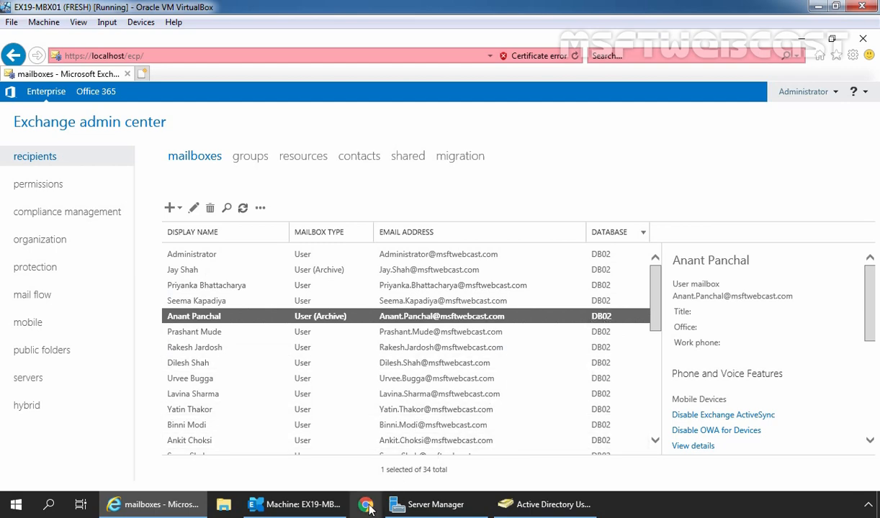
click(366, 504)
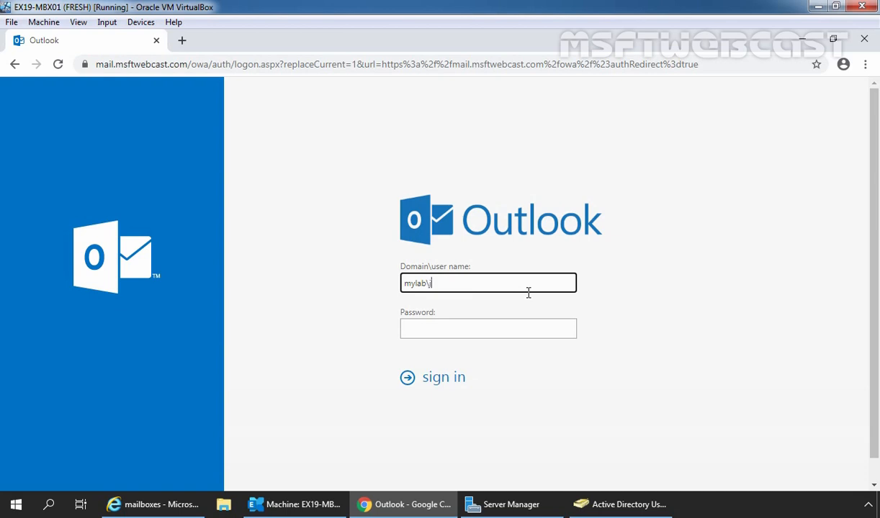
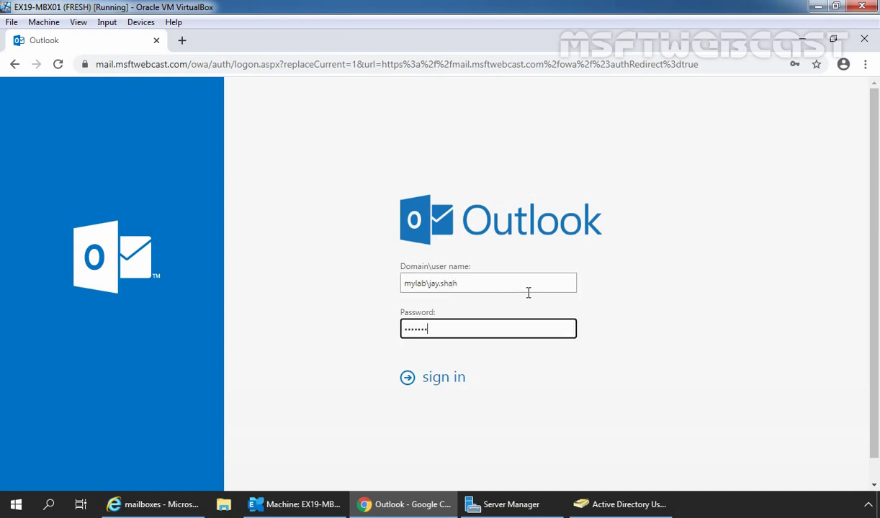
click(444, 377)
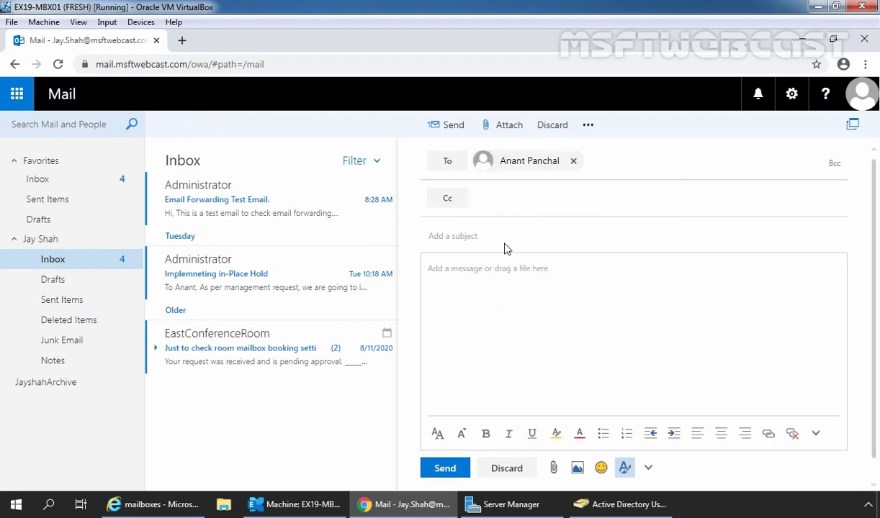
text(This is a sample email to test standard journaling on mailbox database DB02)
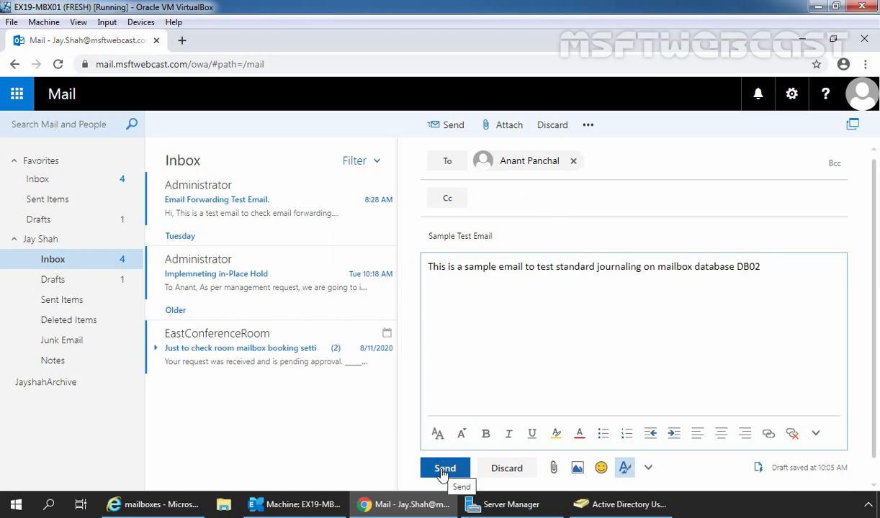
click(445, 468)
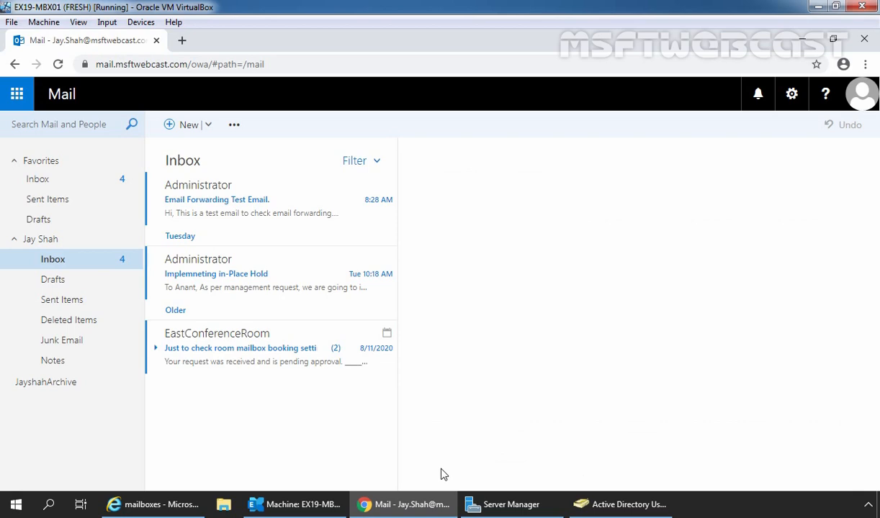
click(861, 94)
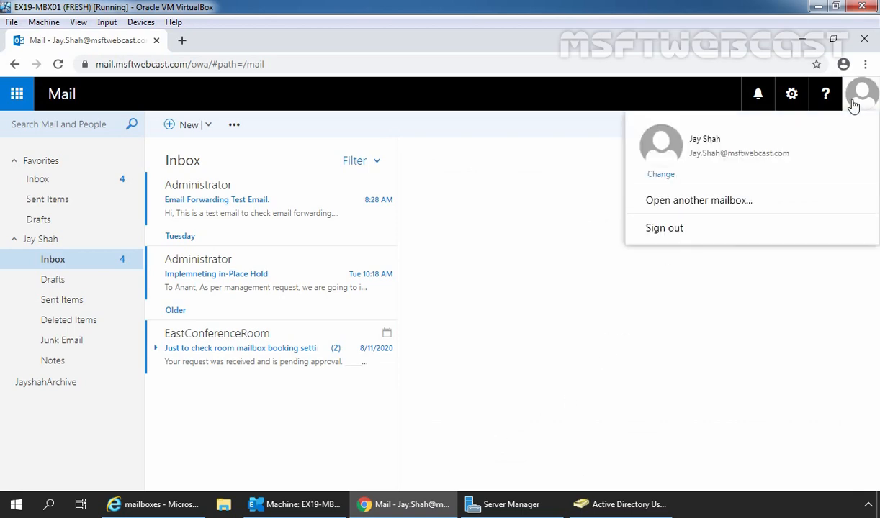
click(664, 228)
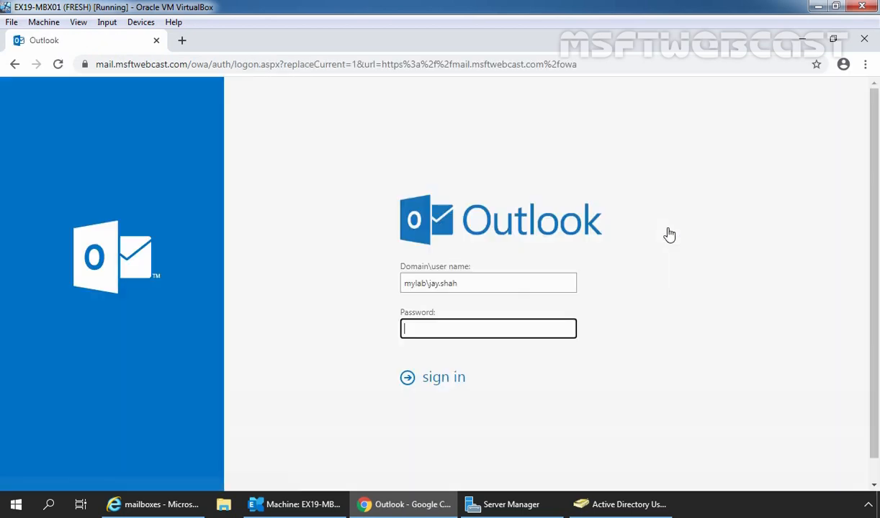
double_click(442, 282)
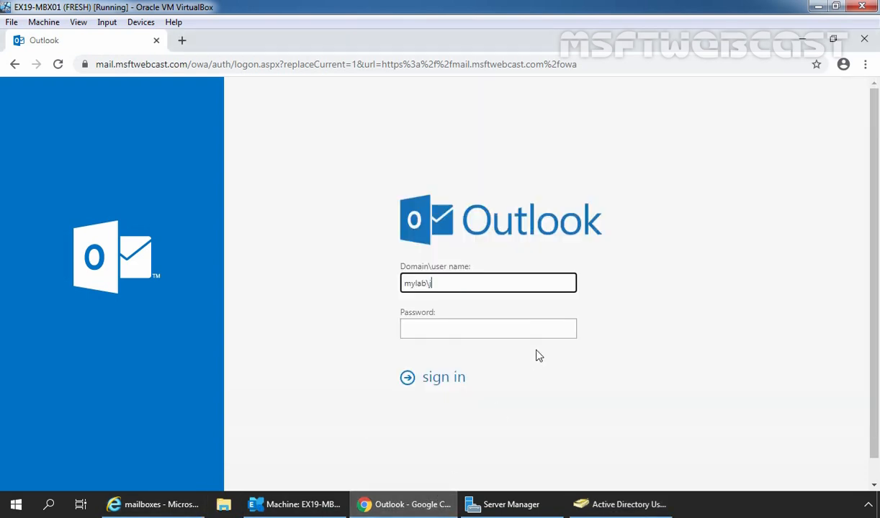
text(journalmbx)
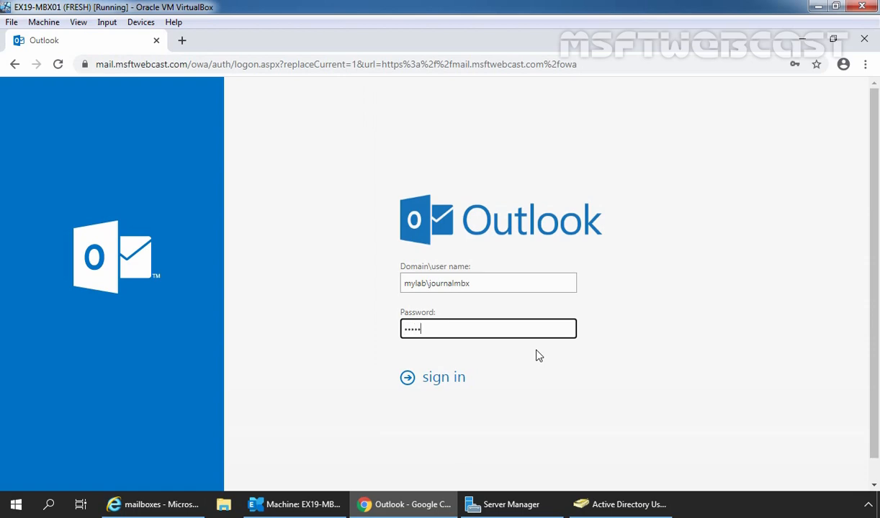
click(443, 378)
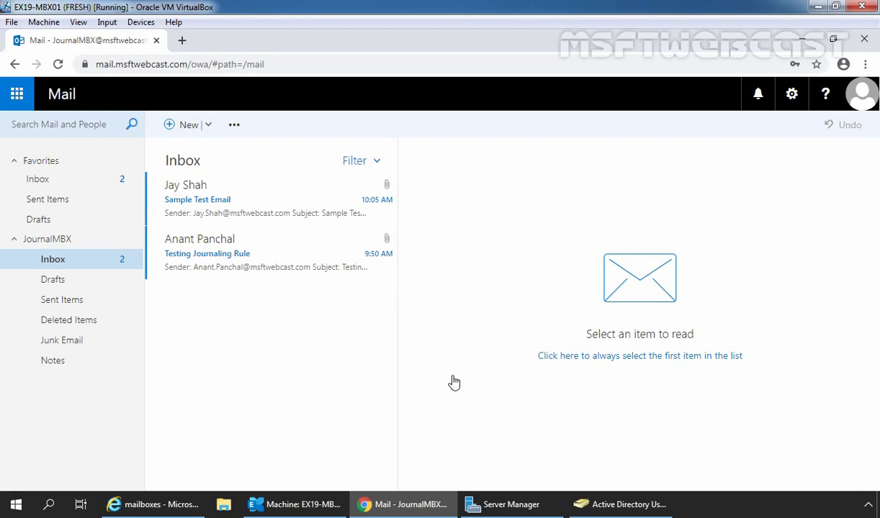
click(216, 198)
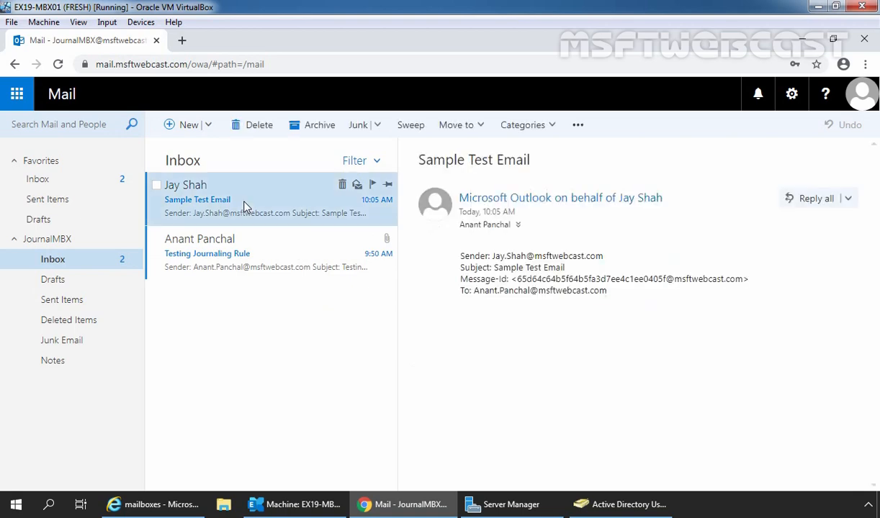